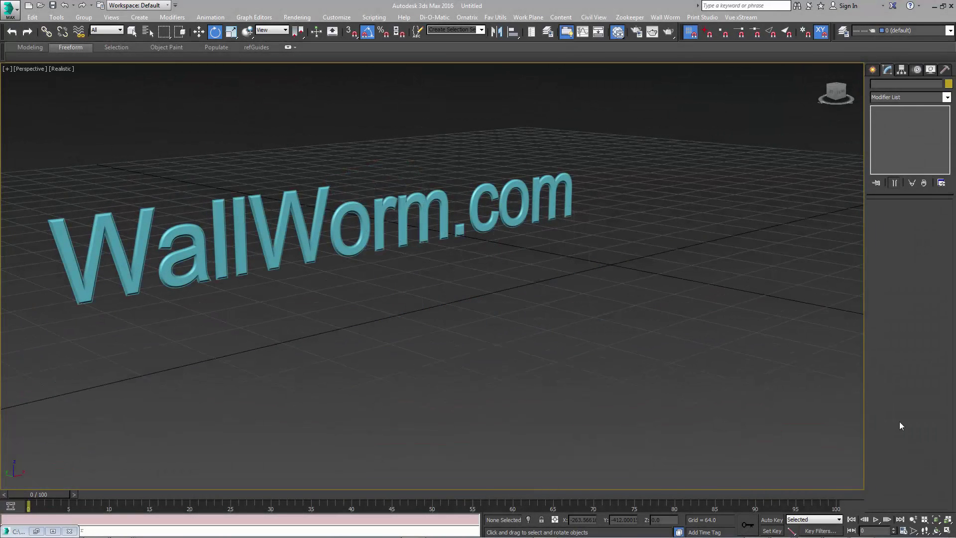
# Bring up the Wall Worm menu's list of tool categories.
pyautogui.click(664, 17)
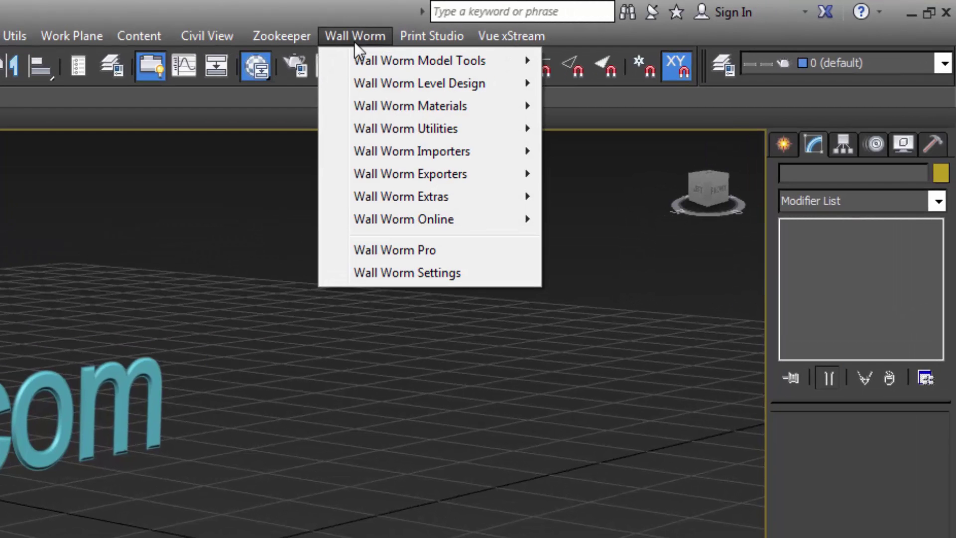
pyautogui.moveTo(409, 105)
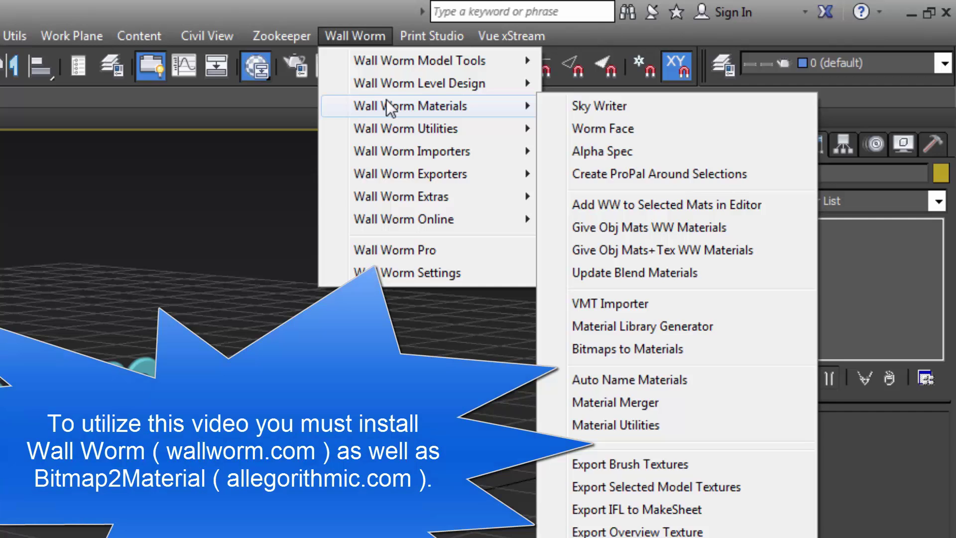
pyautogui.moveTo(395, 110)
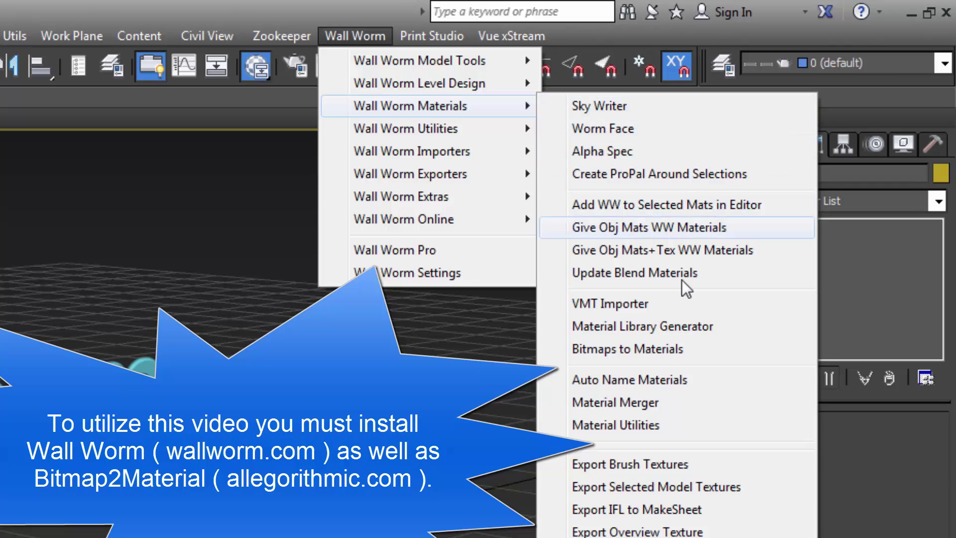
pyautogui.moveTo(652, 349)
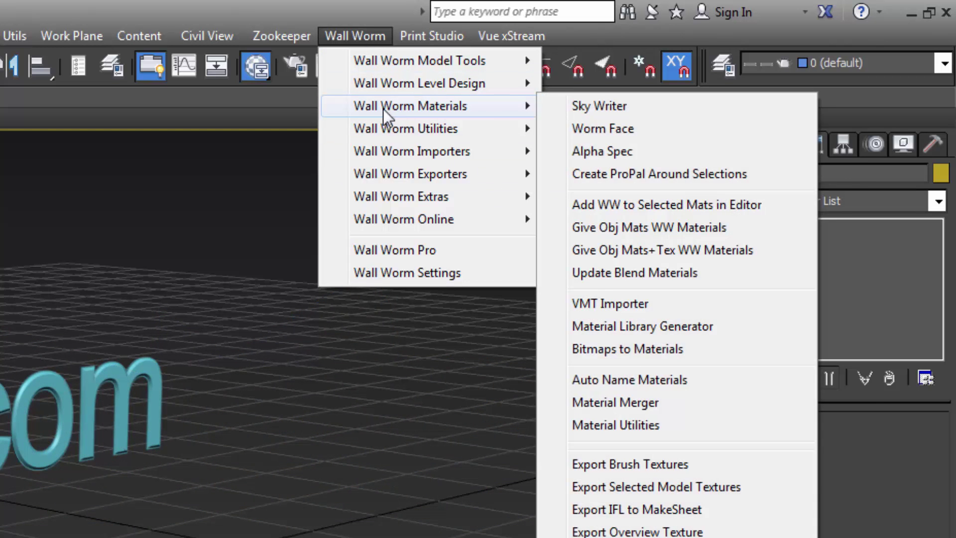
pyautogui.moveTo(634, 354)
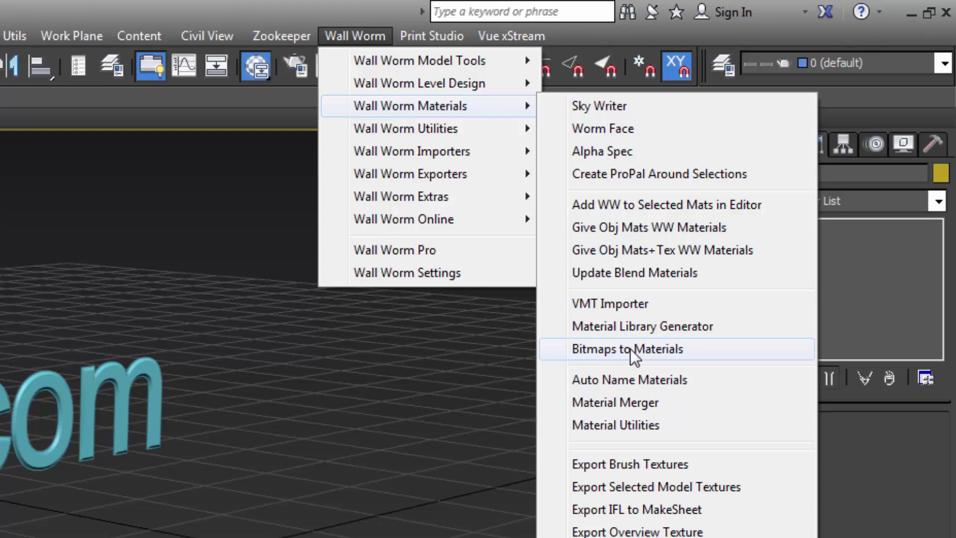
# Launch Bitmaps to Materials and change its Texture Folder to X:\Assets\Textures\Rock.
pyautogui.click(627, 349)
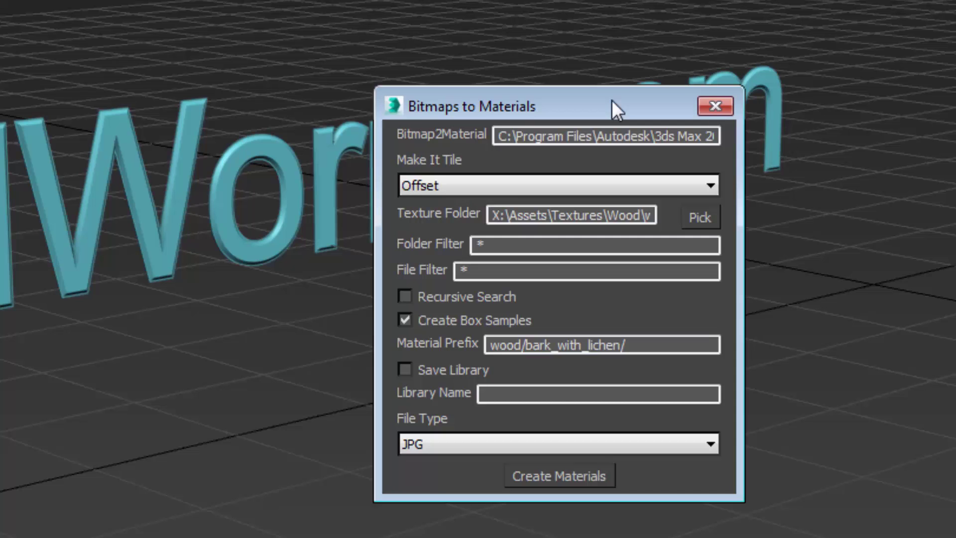
pyautogui.moveTo(615, 106); pyautogui.dragTo(393, 91)
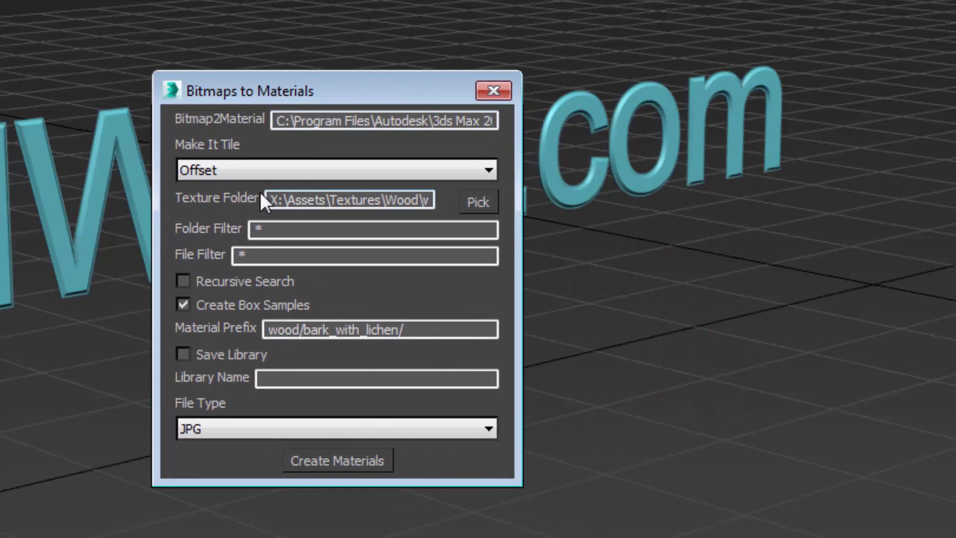
pyautogui.tripleClick(385, 121)
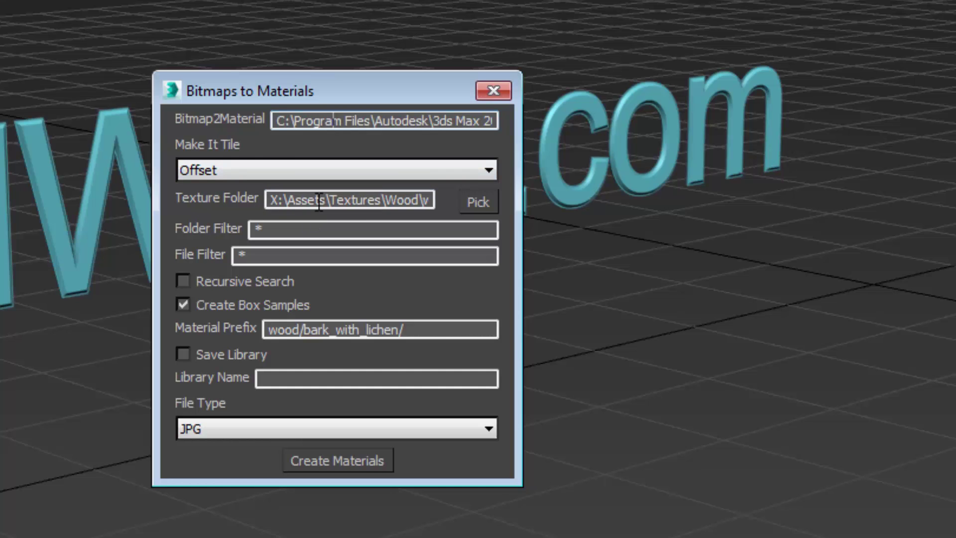
pyautogui.tripleClick(348, 199)
pyautogui.write('Rock')
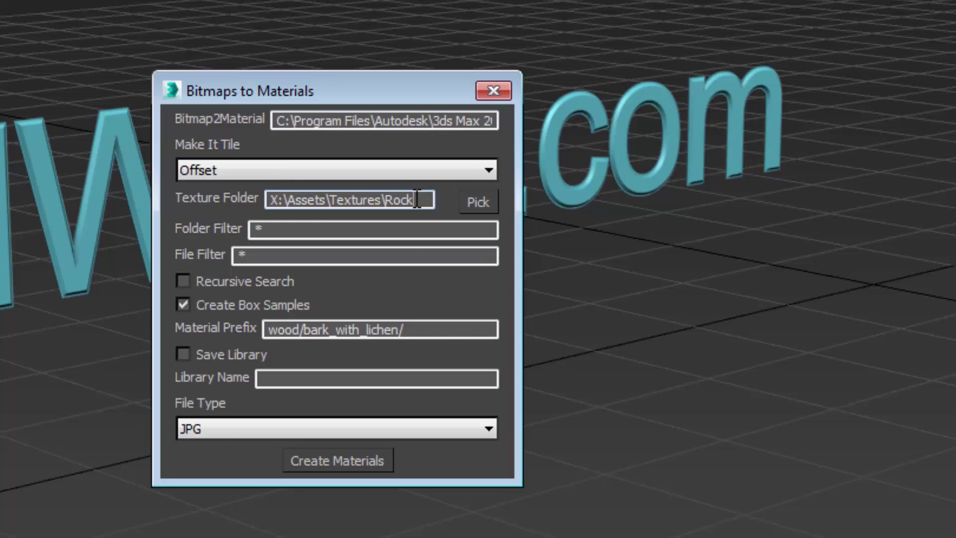
pyautogui.moveTo(342, 220)
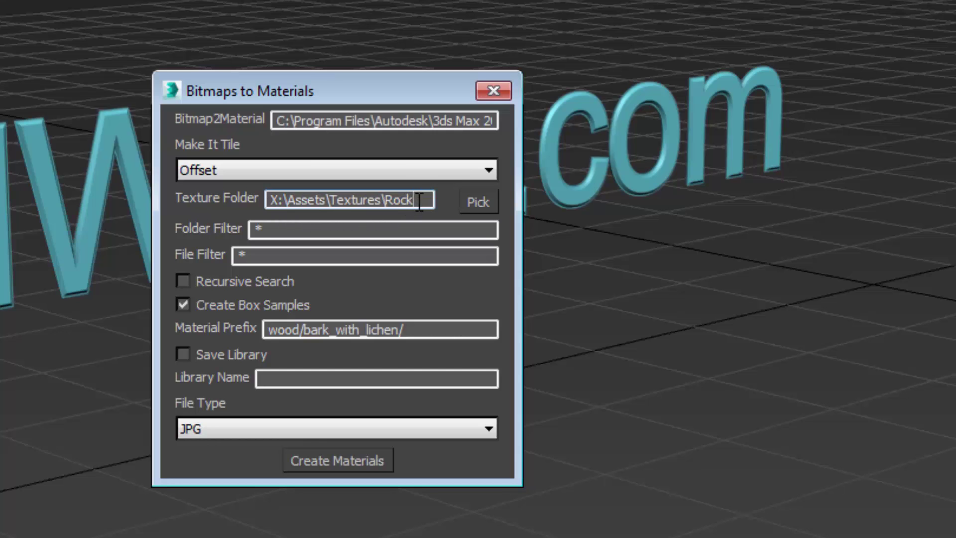
pyautogui.moveTo(314, 229)
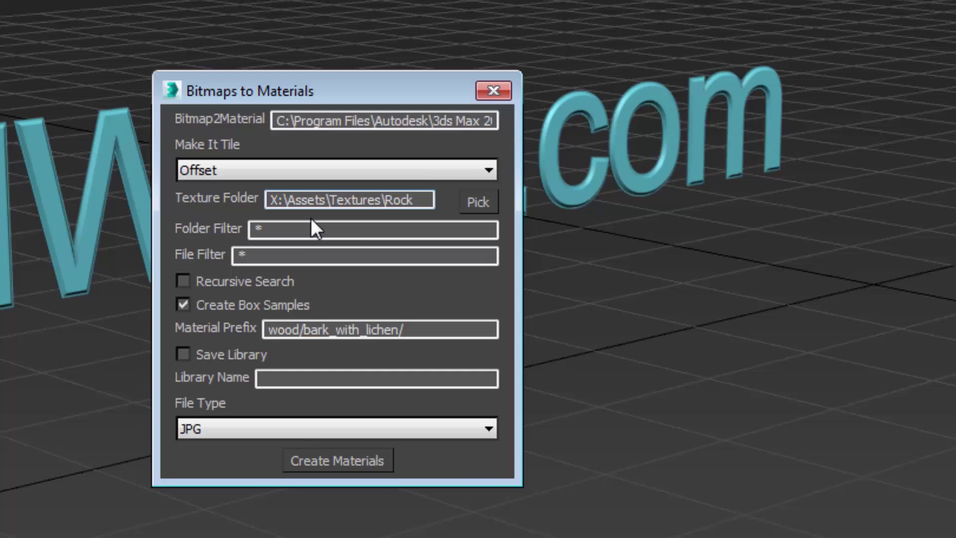
pyautogui.click(371, 229)
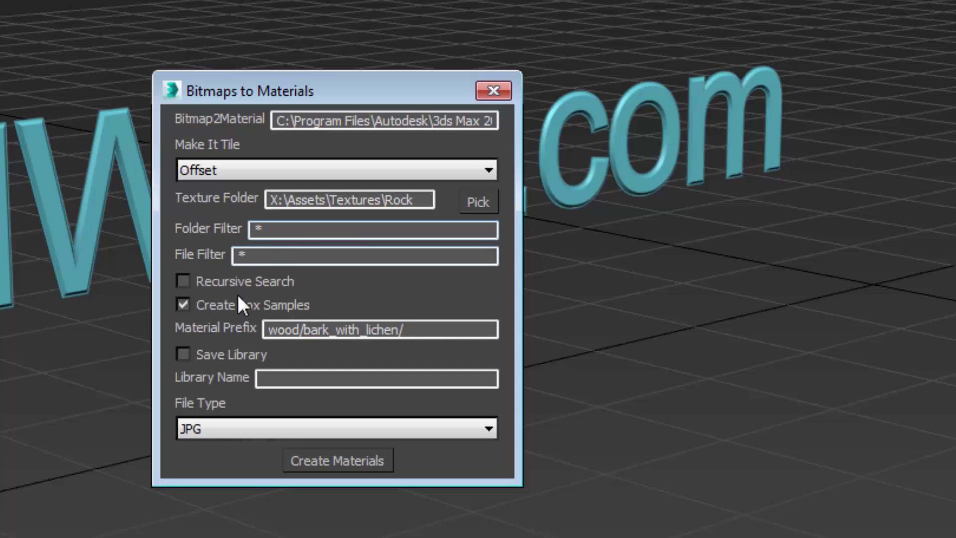
pyautogui.moveTo(242, 332)
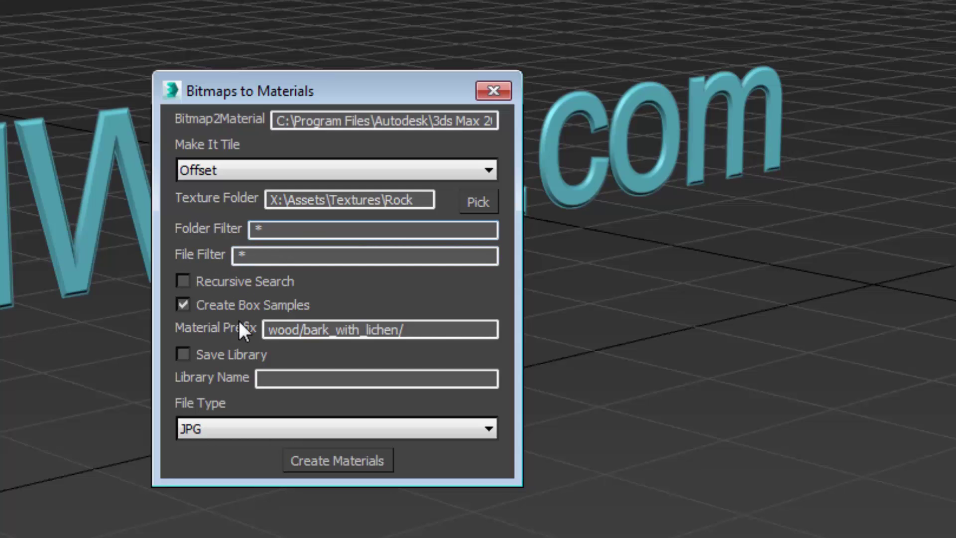
pyautogui.moveTo(224, 320)
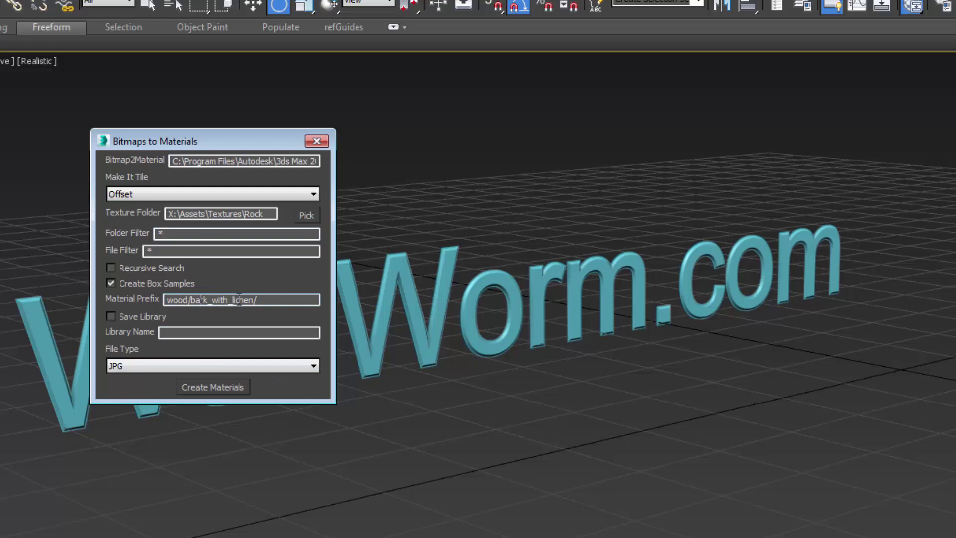
# Set the Material Prefix to rocks/b2m/.
pyautogui.tripleClick(240, 300)
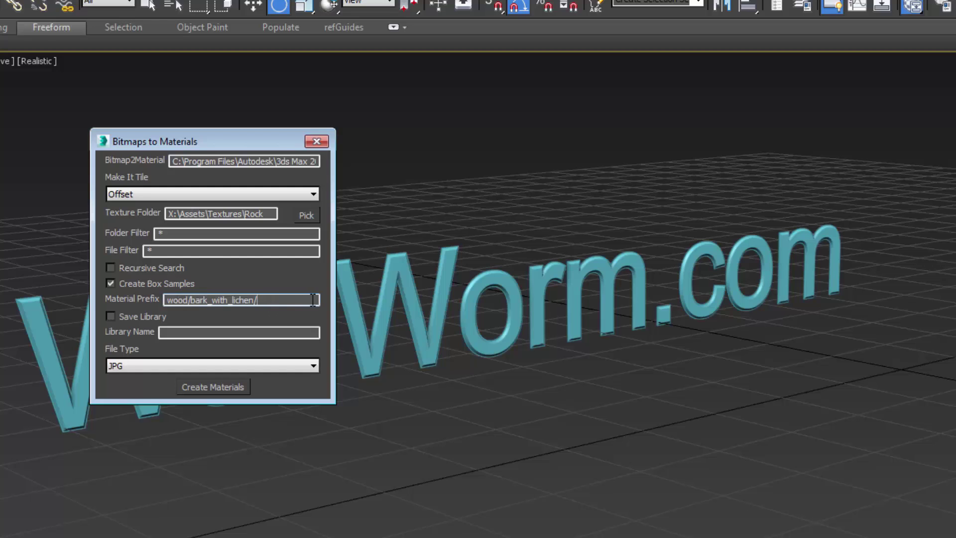
pyautogui.tripleClick(241, 300)
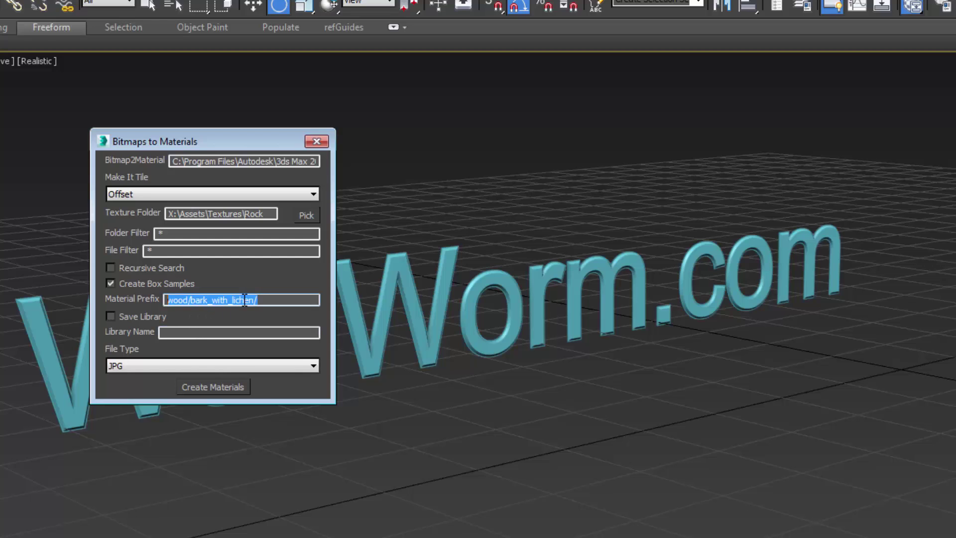
pyautogui.write('rocks/')
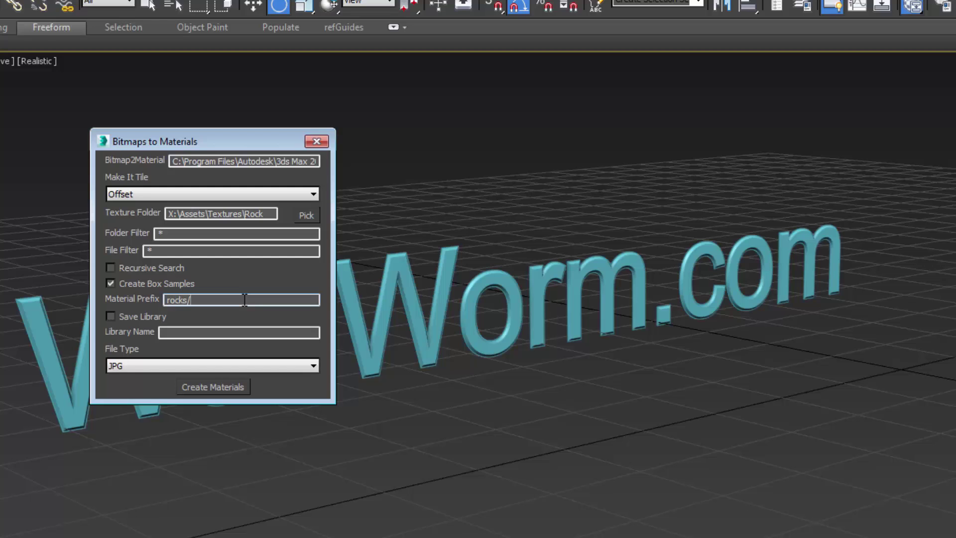
pyautogui.write('b2m')
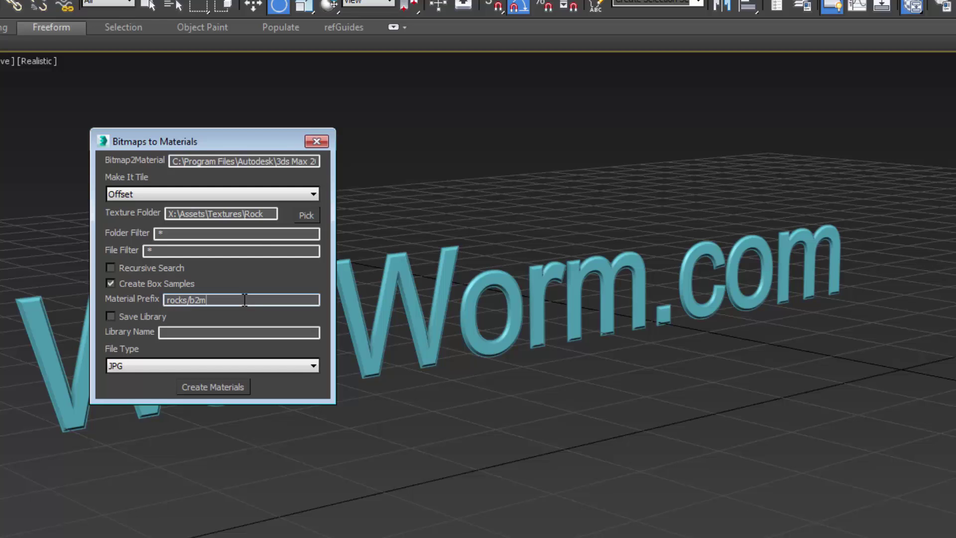
pyautogui.write('/')
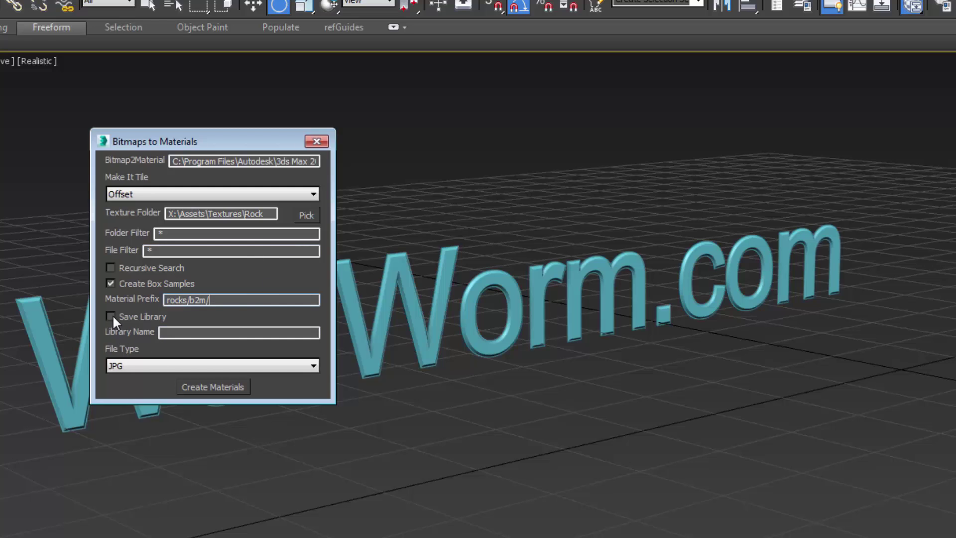
# Enable Save Library with the name rocksb2m and start Create Materials.
pyautogui.click(111, 316)
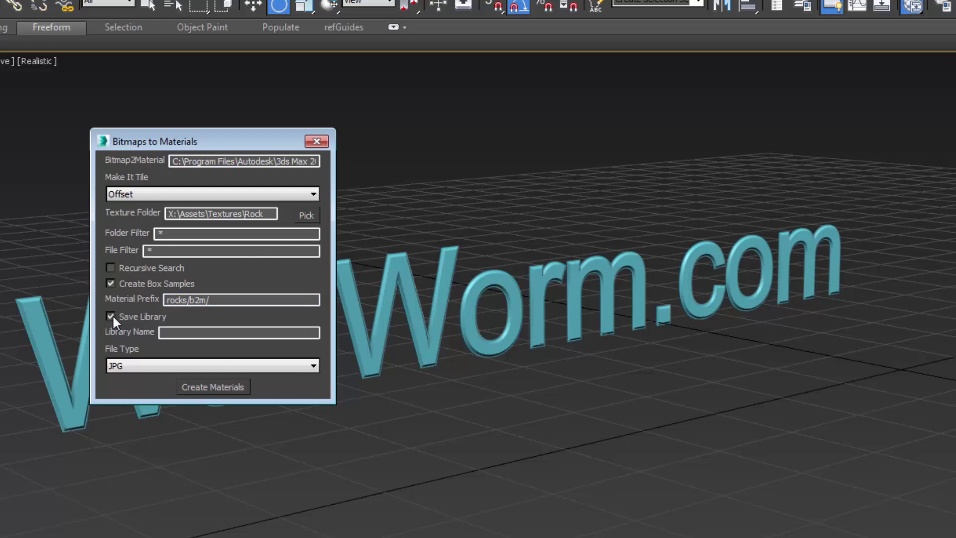
pyautogui.click(238, 332)
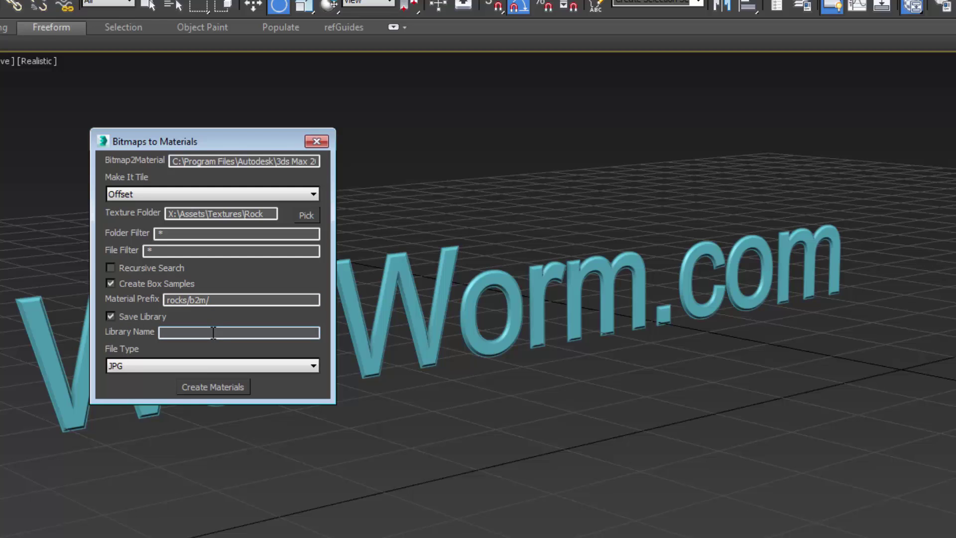
pyautogui.write('rocksb')
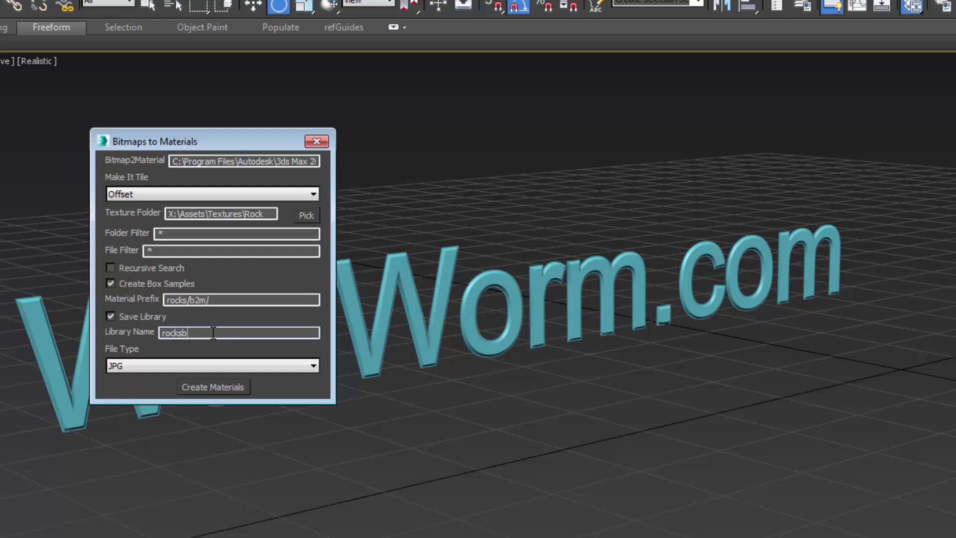
pyautogui.write('2m')
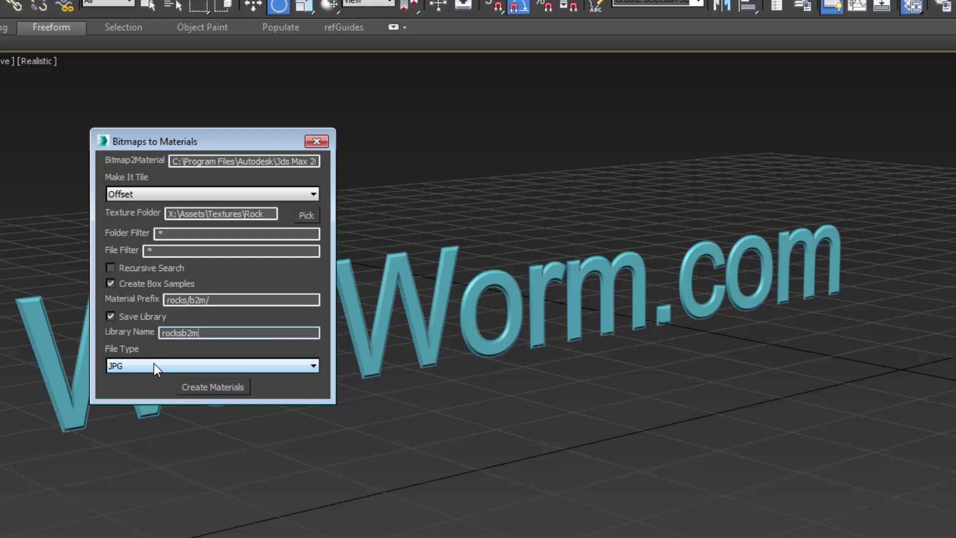
pyautogui.moveTo(135, 368)
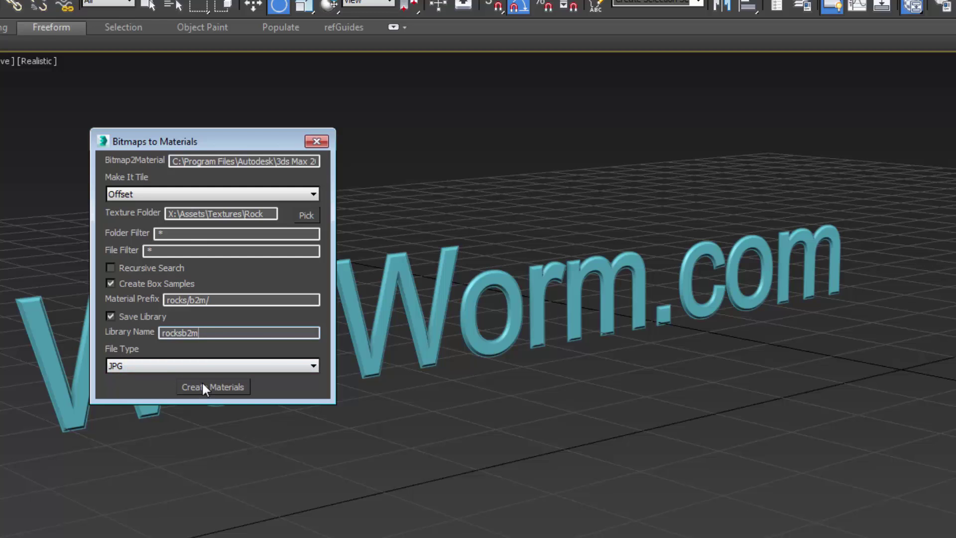
pyautogui.click(213, 386)
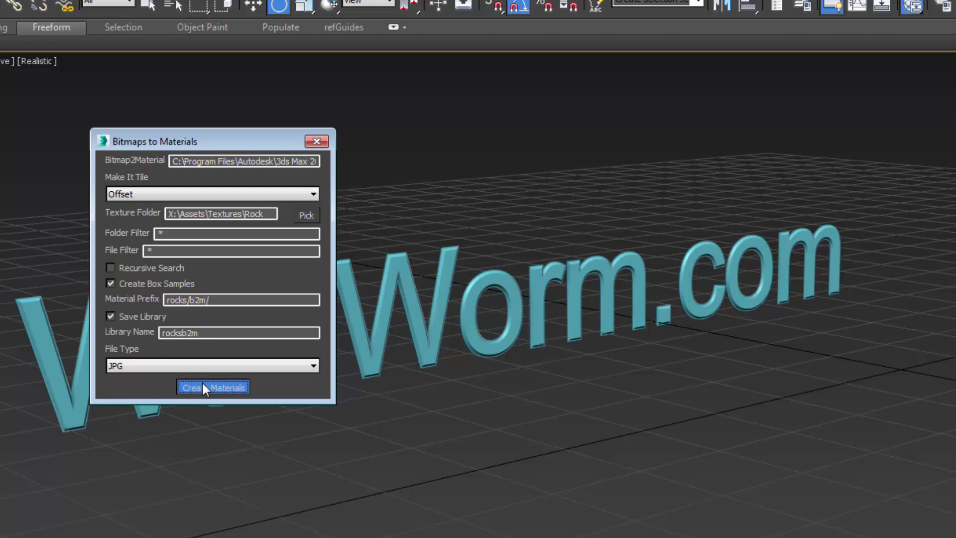
# Load the newest rocksb2m.mat library in the material browser and display it as large preview spheres.
pyautogui.click(212, 388)
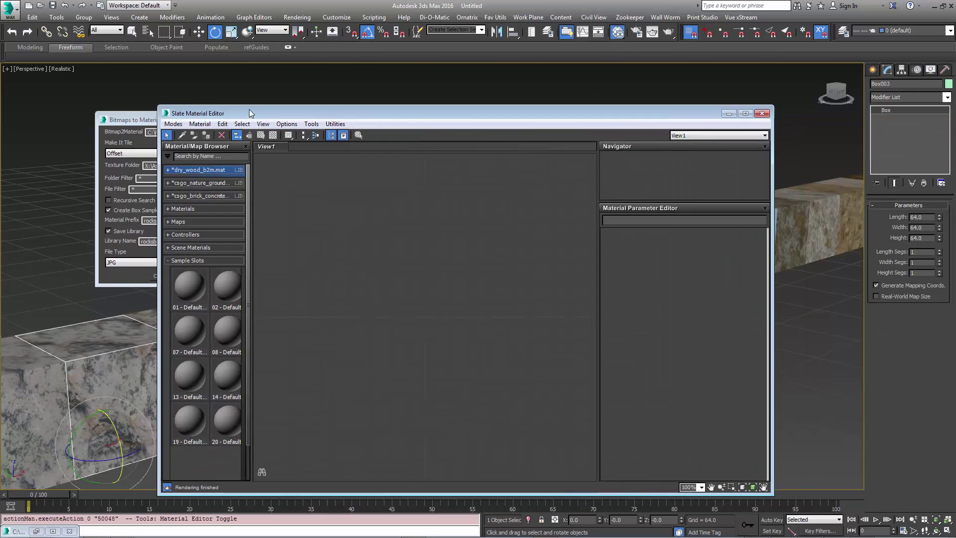
pyautogui.click(168, 156)
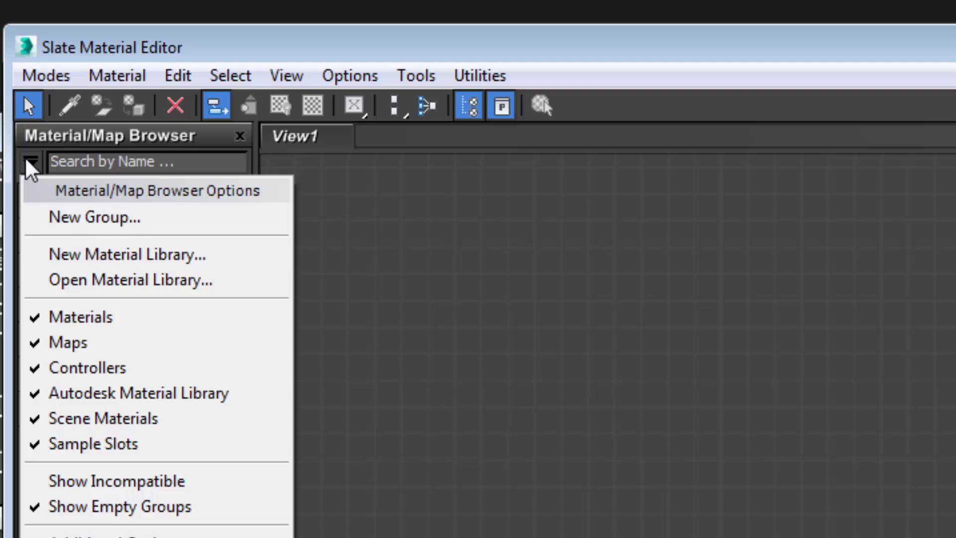
pyautogui.moveTo(116, 280)
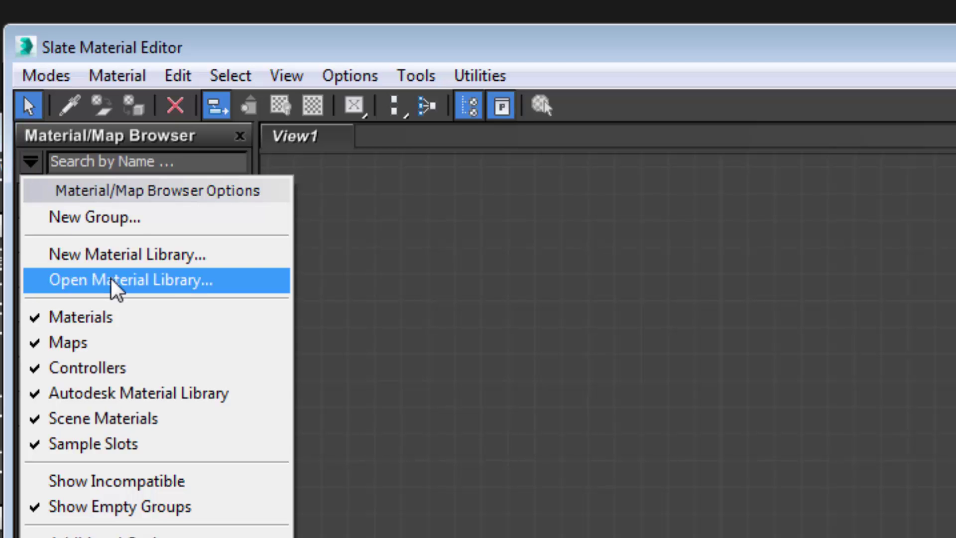
pyautogui.click(131, 280)
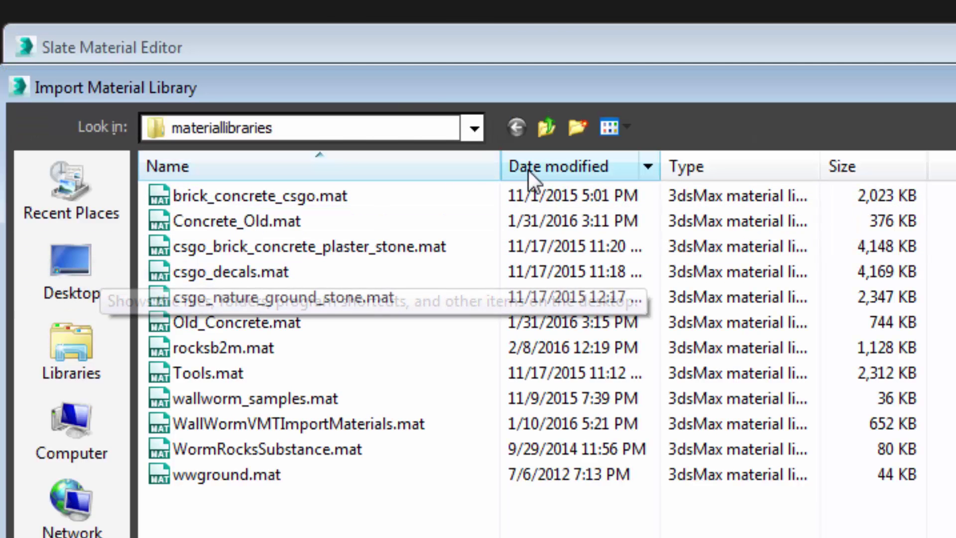
pyautogui.click(555, 166)
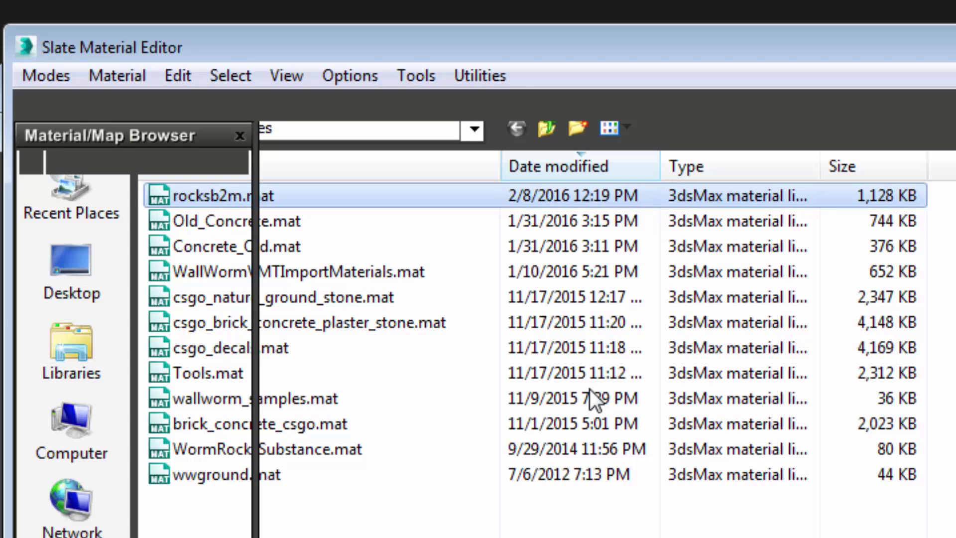
pyautogui.moveTo(592, 399)
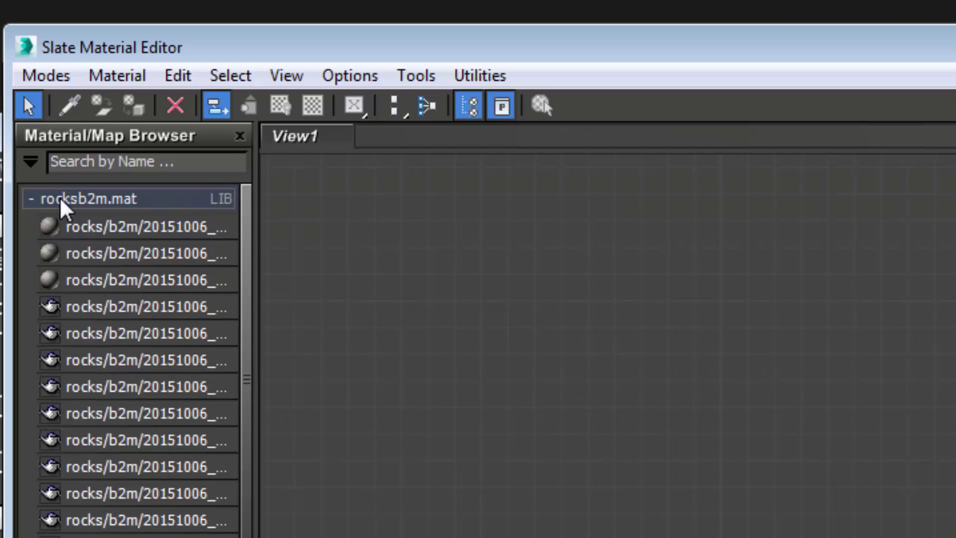
pyautogui.rightClick(87, 198)
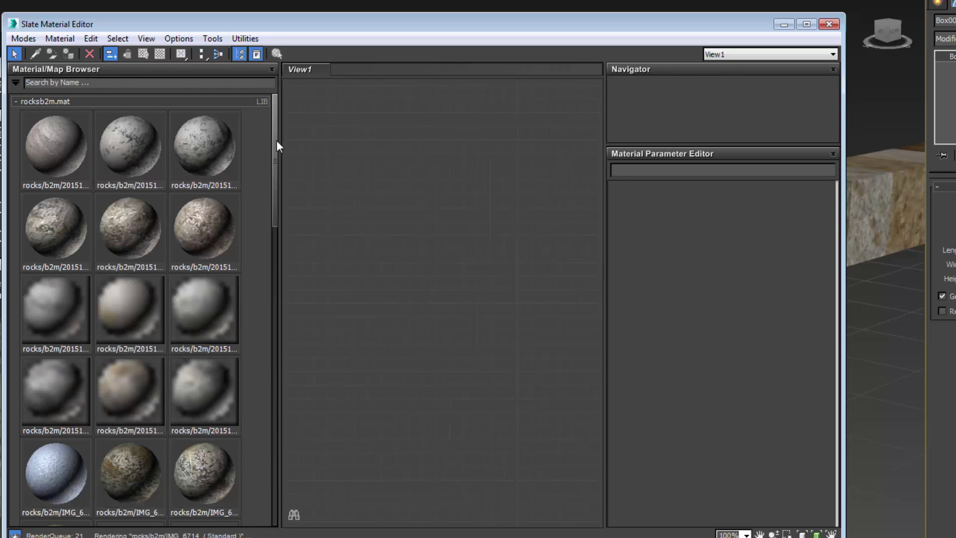
pyautogui.scroll(-3)
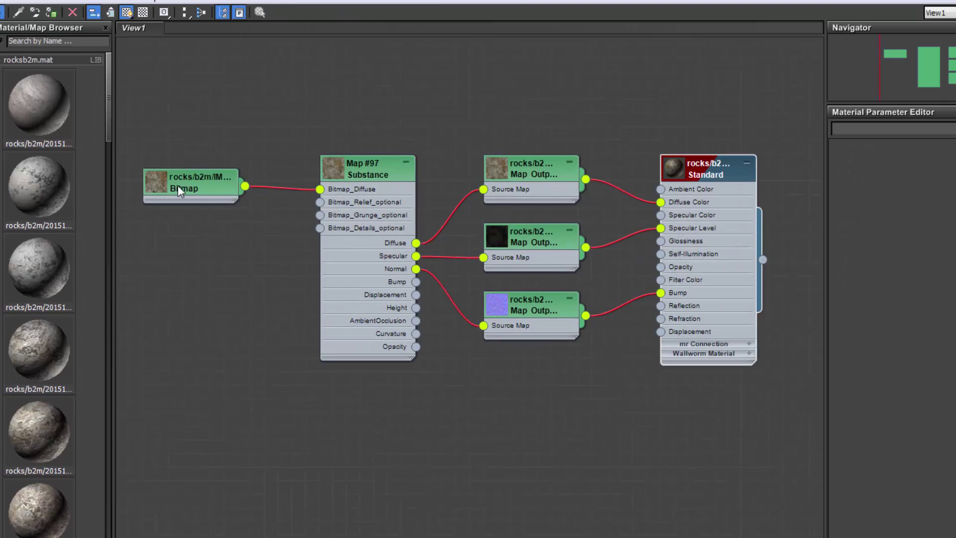
# Arrange the rock material's bitmap and Substance nodes and show the diffuse output map's properties.
pyautogui.moveTo(191, 188); pyautogui.dragTo(265, 195)
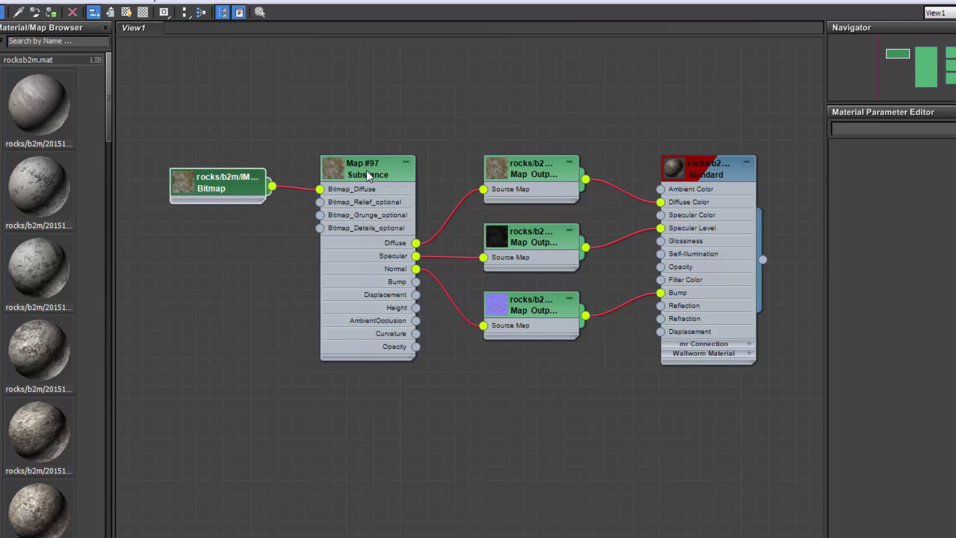
pyautogui.moveTo(439, 194)
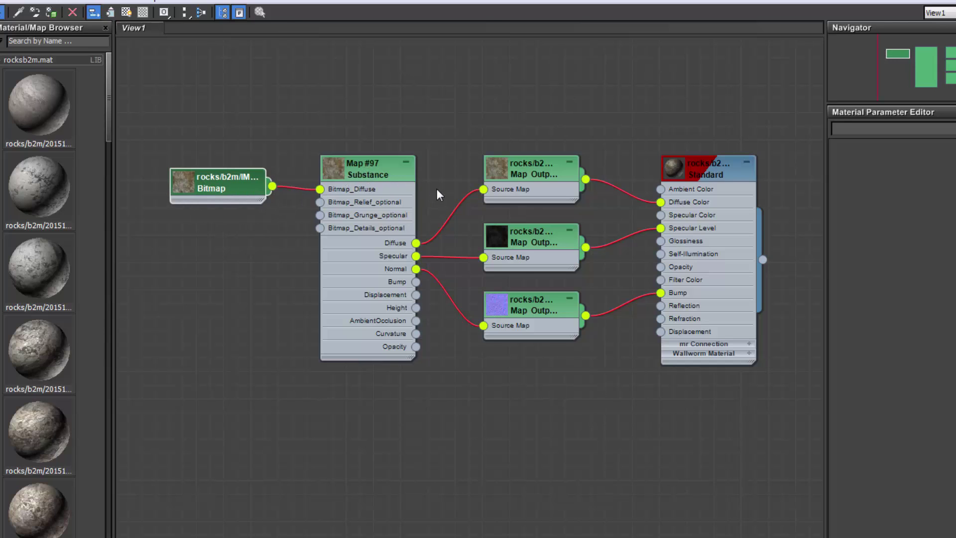
pyautogui.moveTo(419, 248)
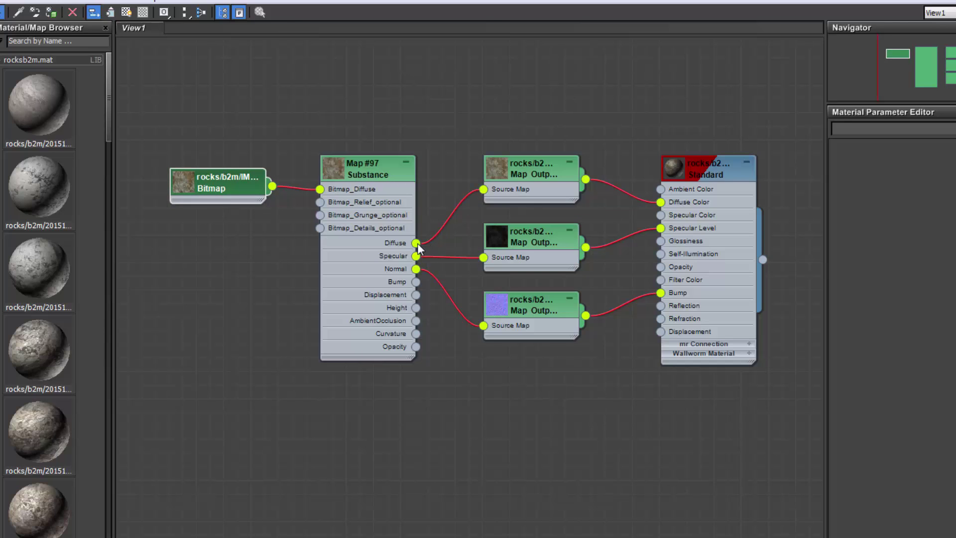
pyautogui.moveTo(420, 278)
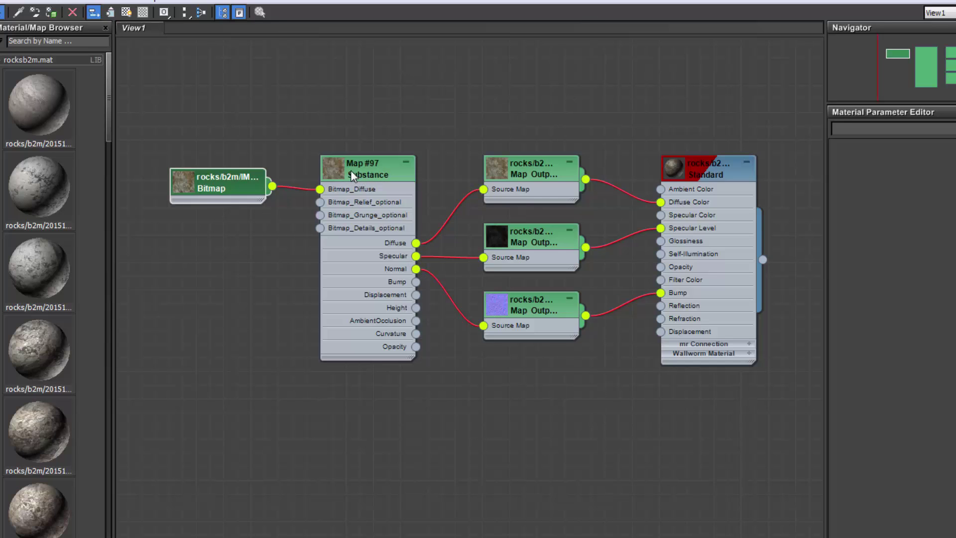
pyautogui.moveTo(427, 188)
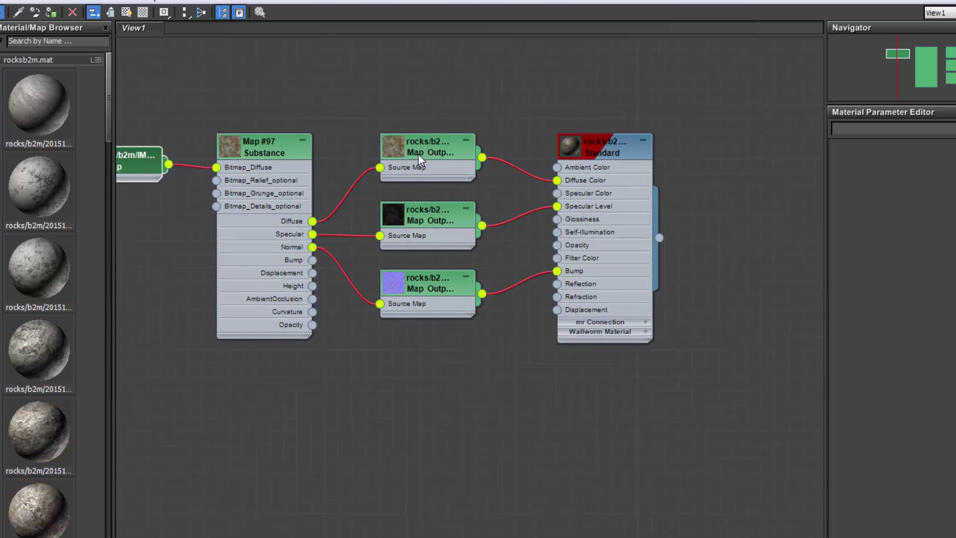
pyautogui.click(405, 146)
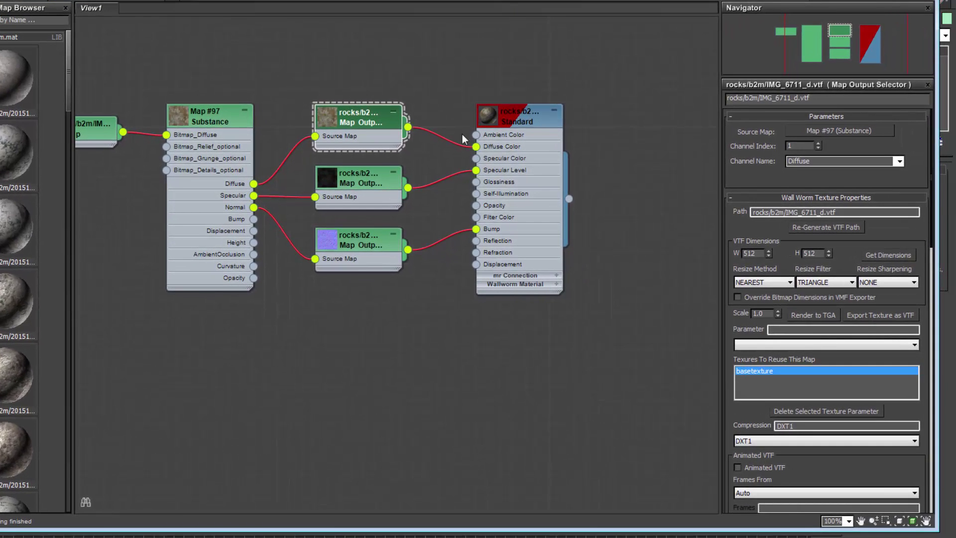
pyautogui.moveTo(736, 222)
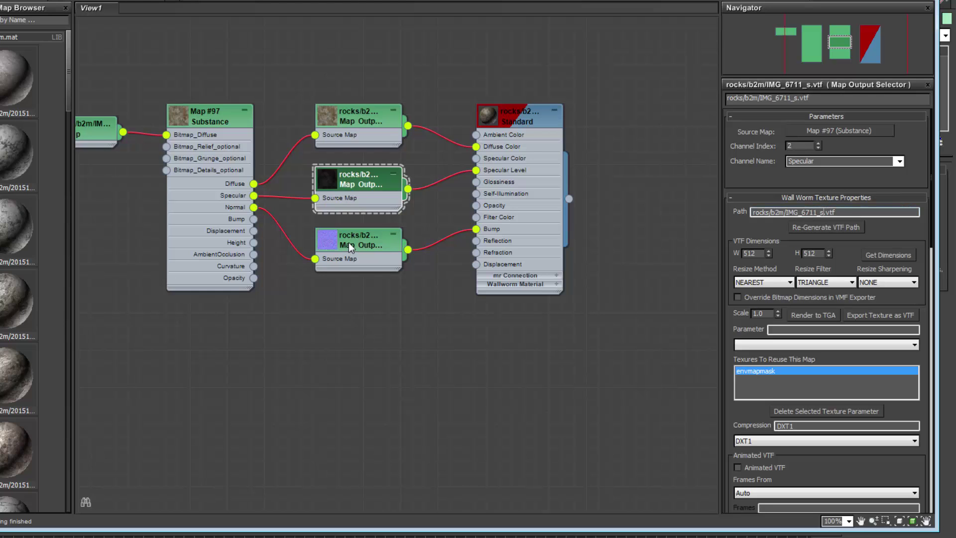
# Review the normal output map's texture path, then show the Standard material's Wall Worm source settings.
pyautogui.click(359, 244)
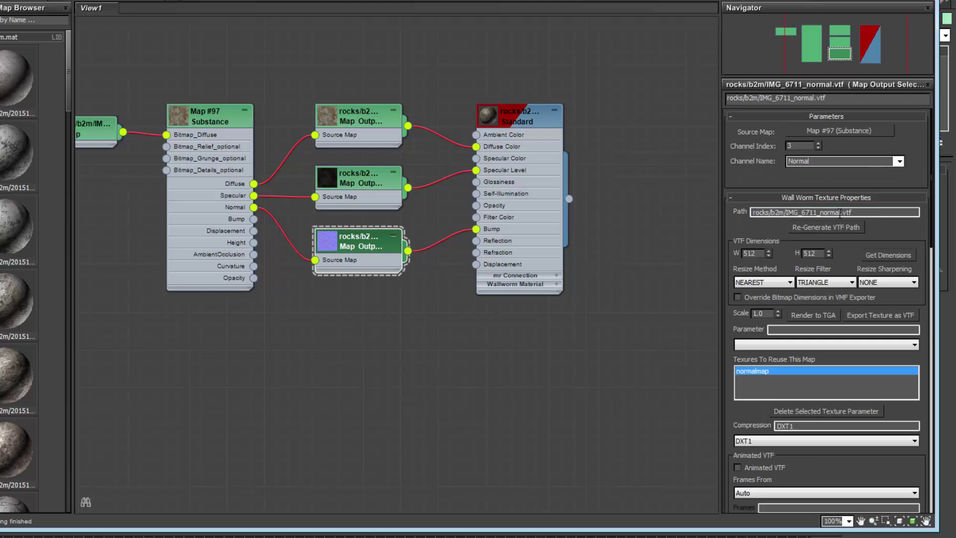
pyautogui.doubleClick(827, 212)
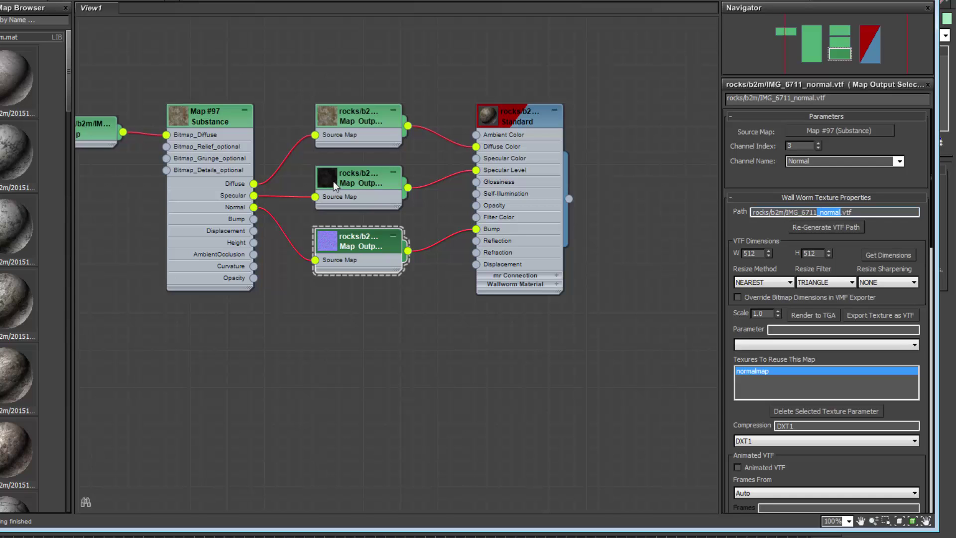
pyautogui.moveTo(440, 221)
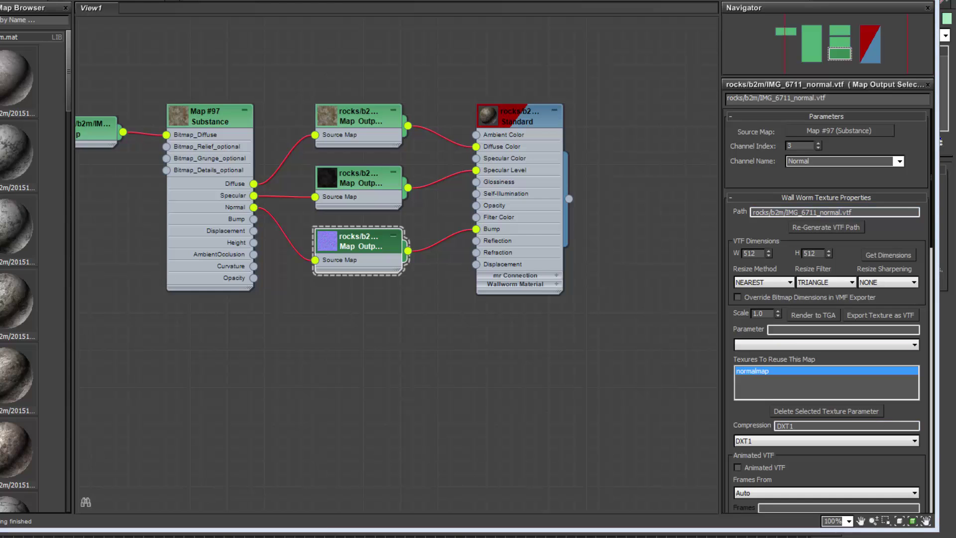
pyautogui.click(518, 116)
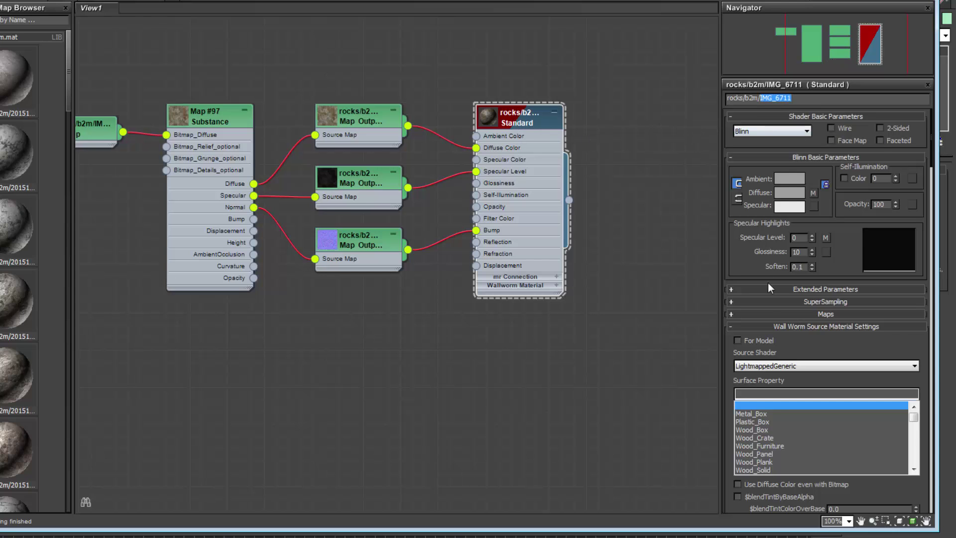
pyautogui.moveTo(669, 315)
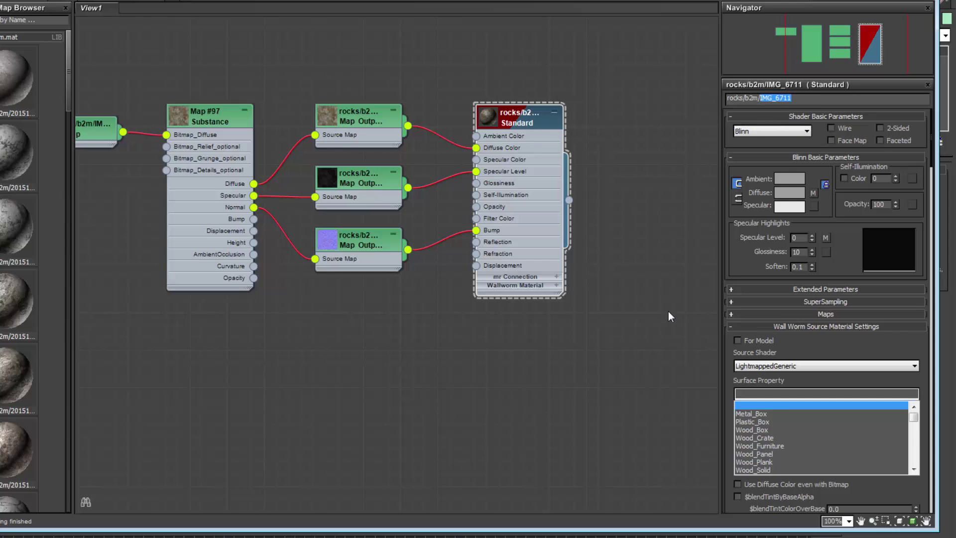
pyautogui.moveTo(218, 9)
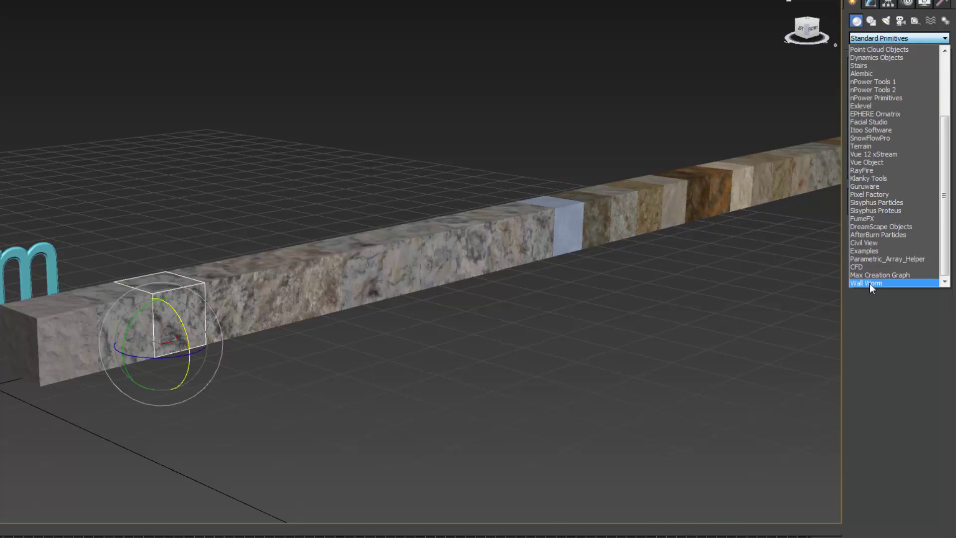
# Create a Wall Worm wall and assign the rock library material, replacing the same-named scene material.
pyautogui.click(865, 283)
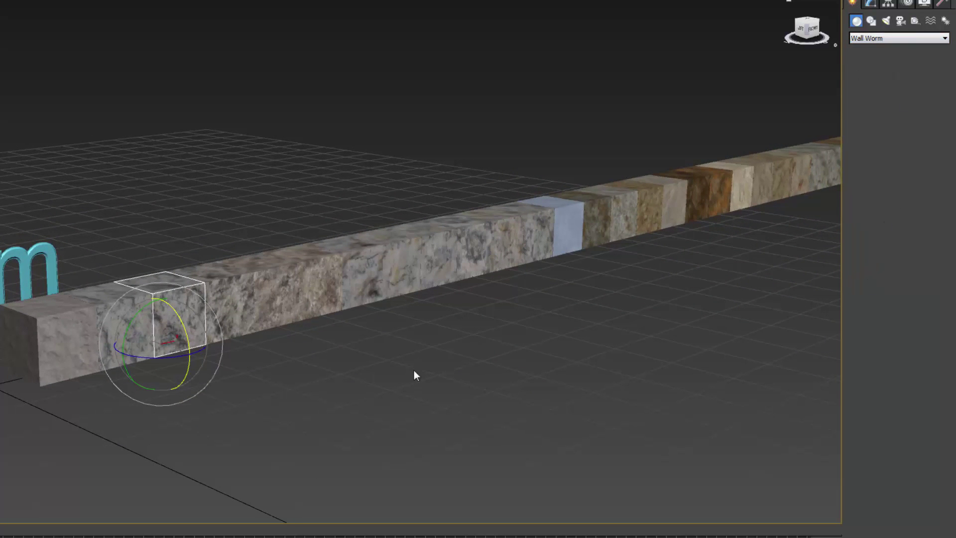
pyautogui.click(922, 93)
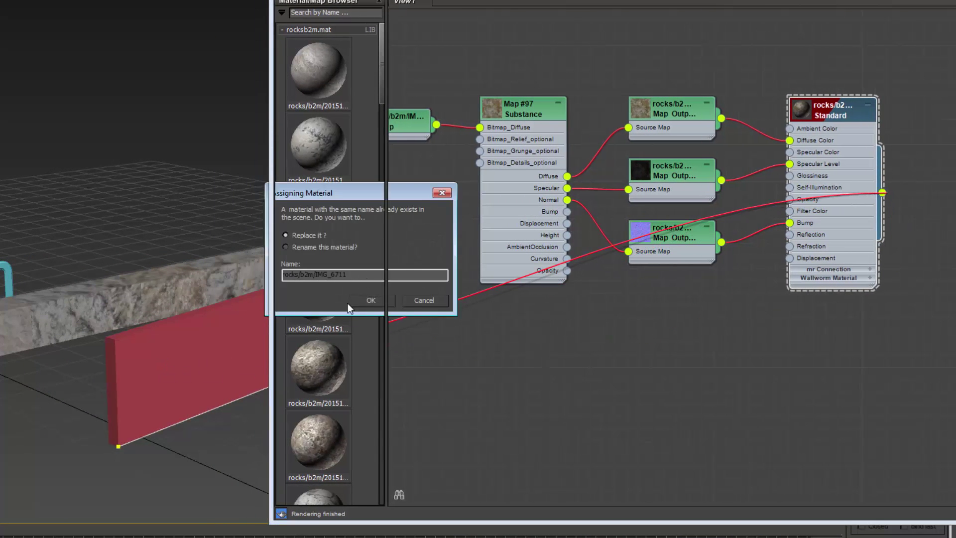
pyautogui.click(369, 300)
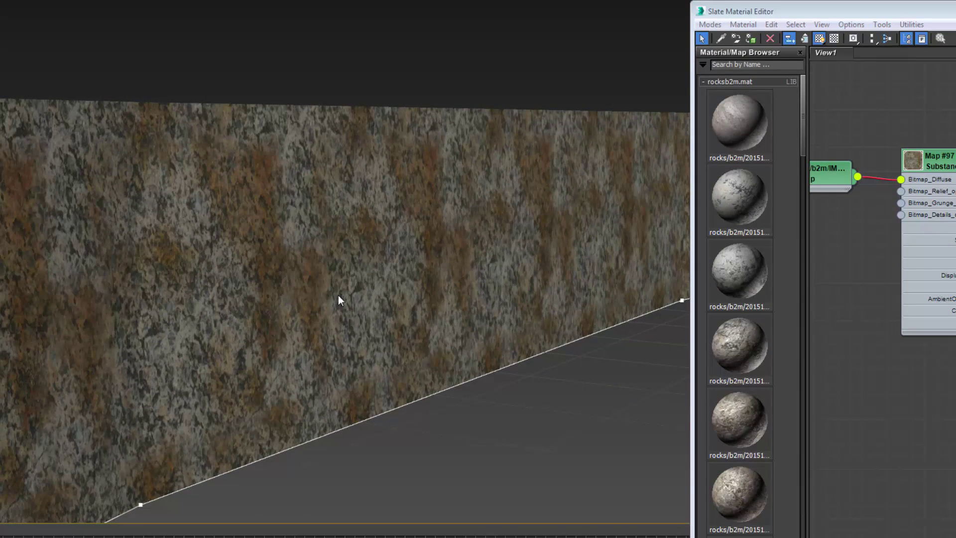
pyautogui.moveTo(384, 265)
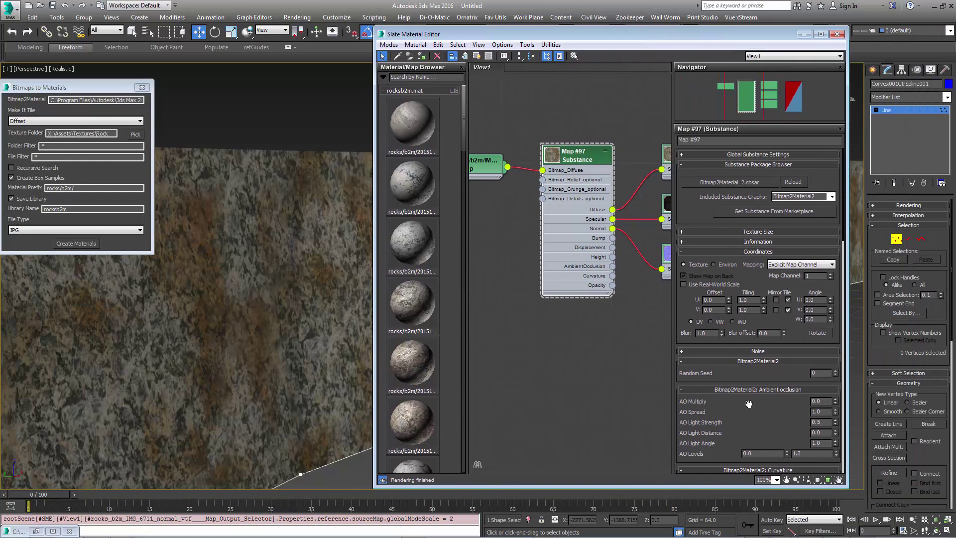
# Lower the Substance map's Brightness, with Contrast 0.13 and Normal Strength 12.84.
pyautogui.scroll(-3)
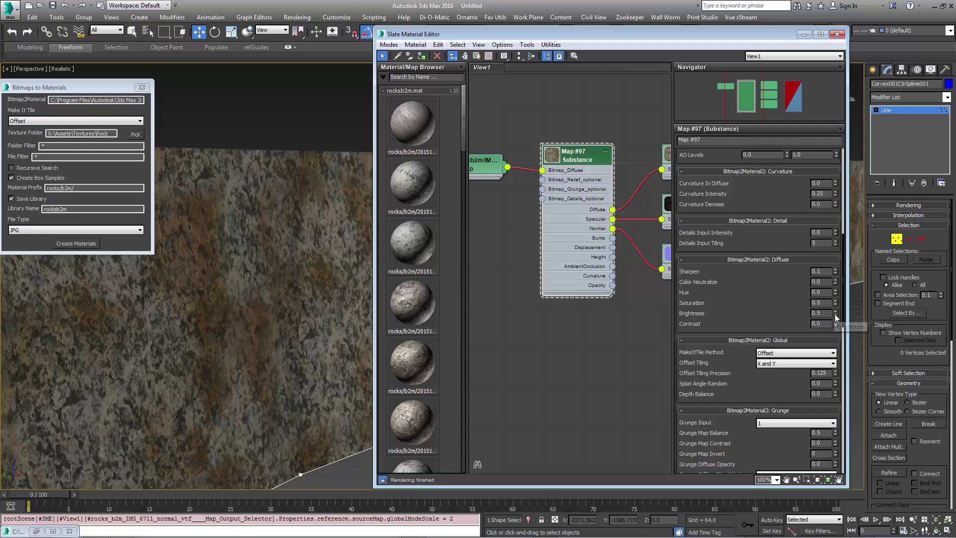
pyautogui.moveTo(834, 312); pyautogui.dragTo(834, 303)
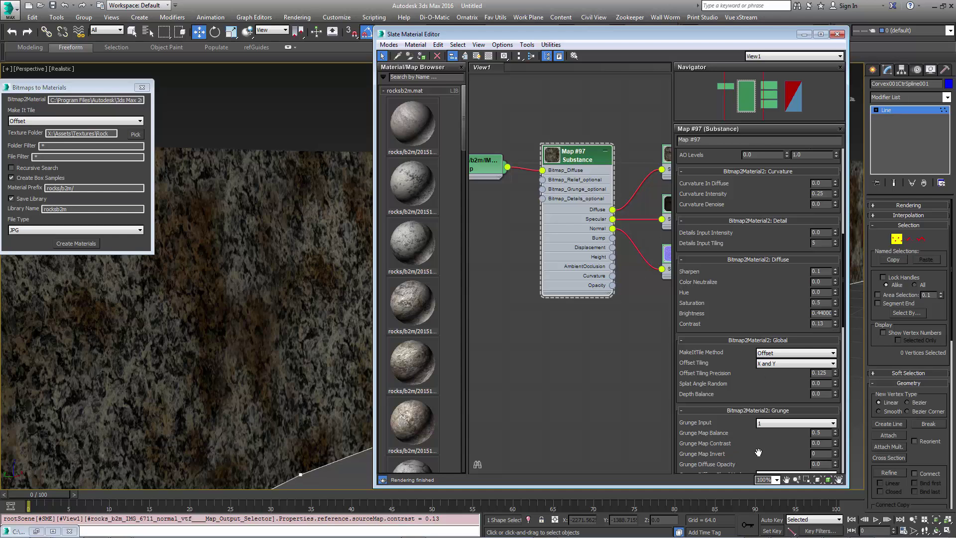
pyautogui.scroll(-3)
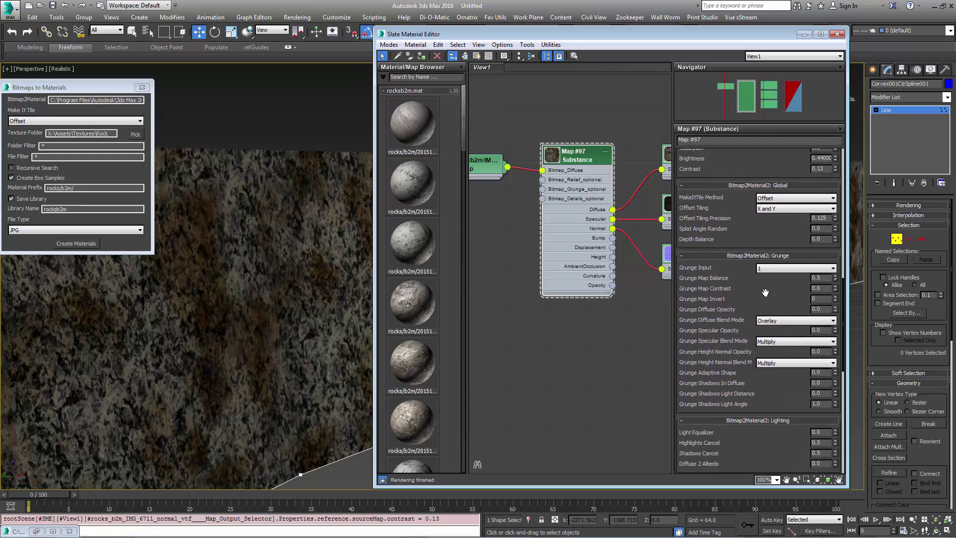
pyautogui.scroll(-3)
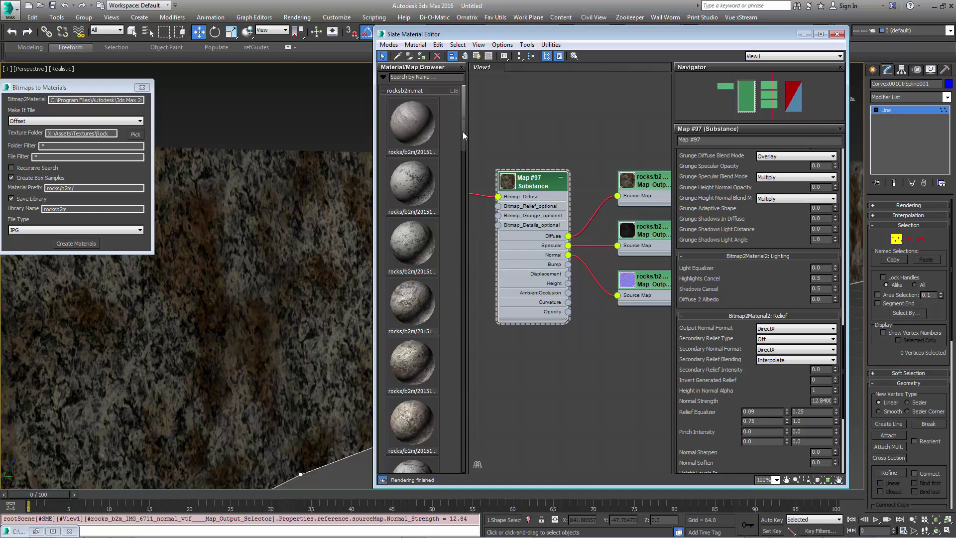
pyautogui.scroll(-3)
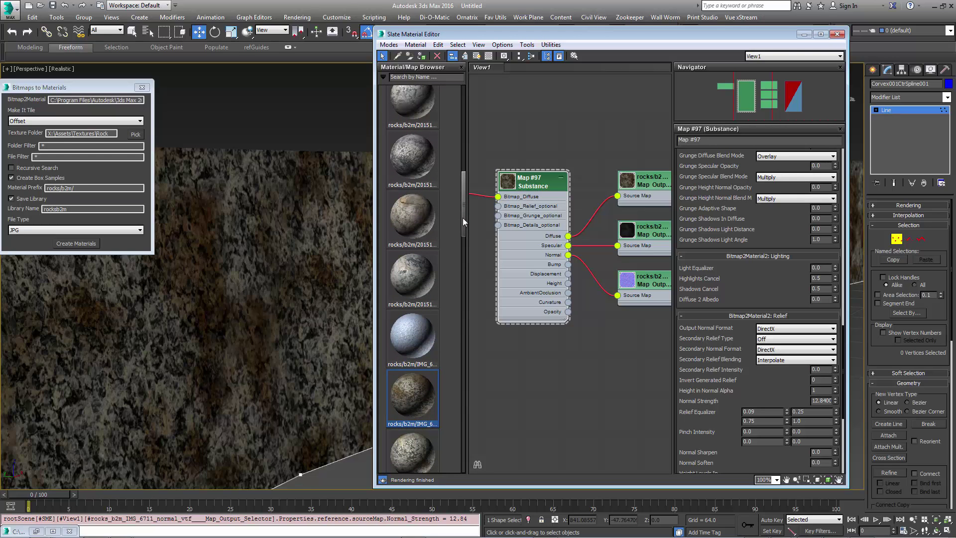
pyautogui.scroll(-3)
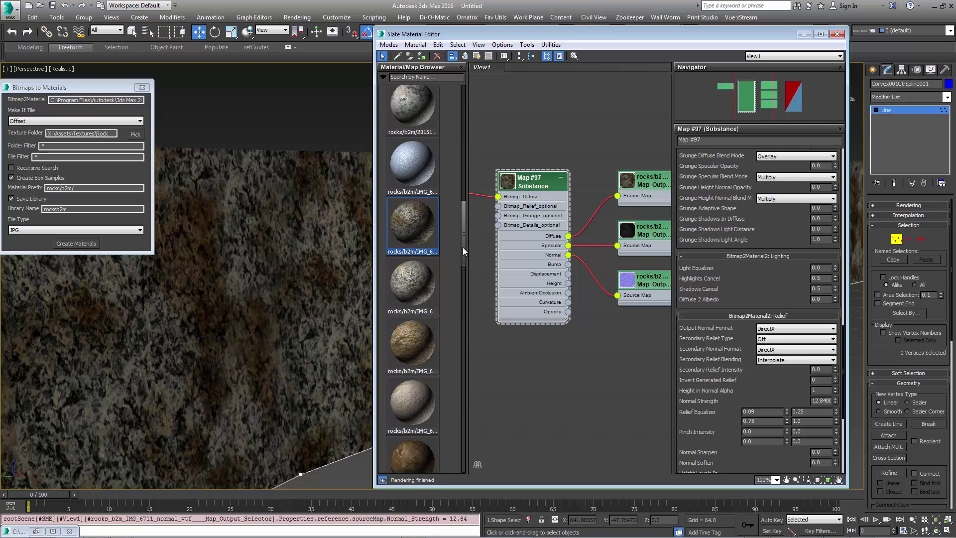
pyautogui.scroll(-3)
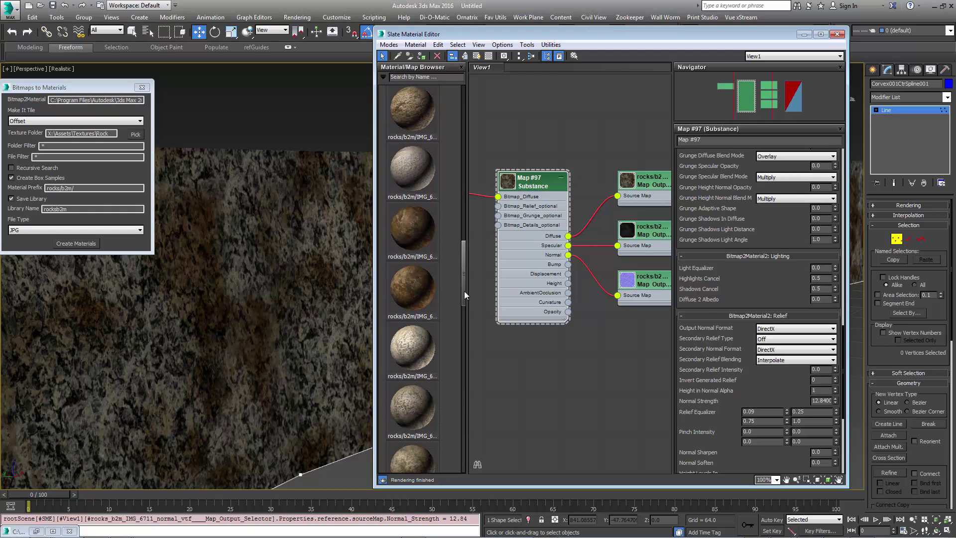
pyautogui.scroll(-3)
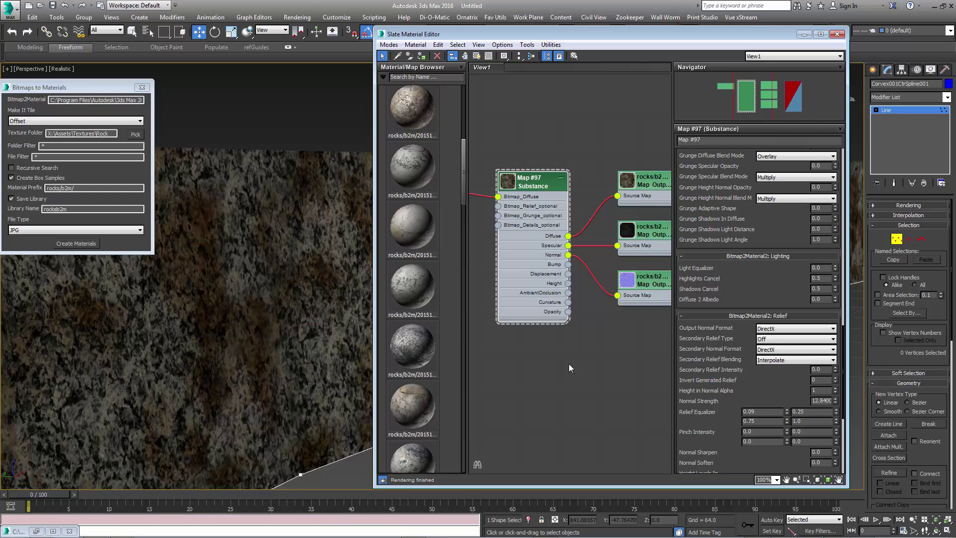
pyautogui.moveTo(566, 377)
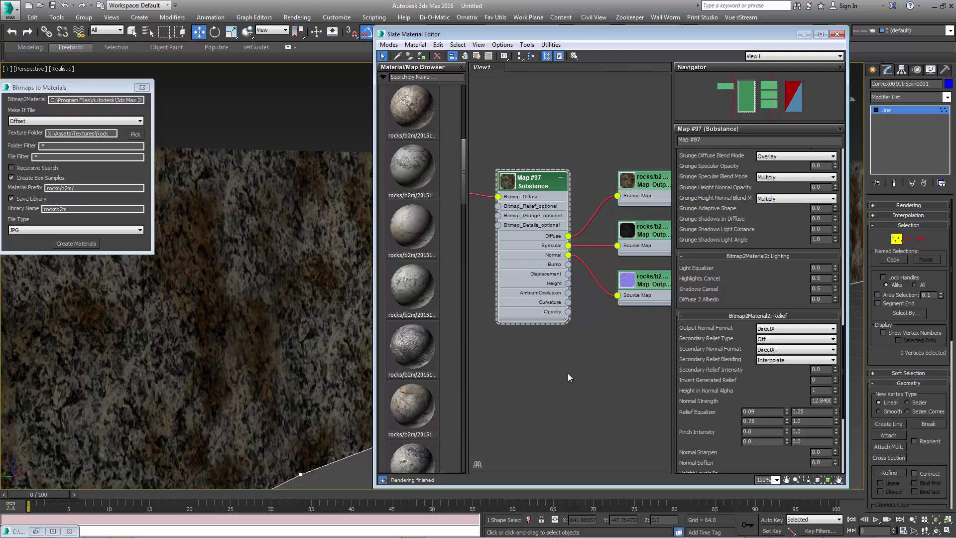
pyautogui.moveTo(572, 372)
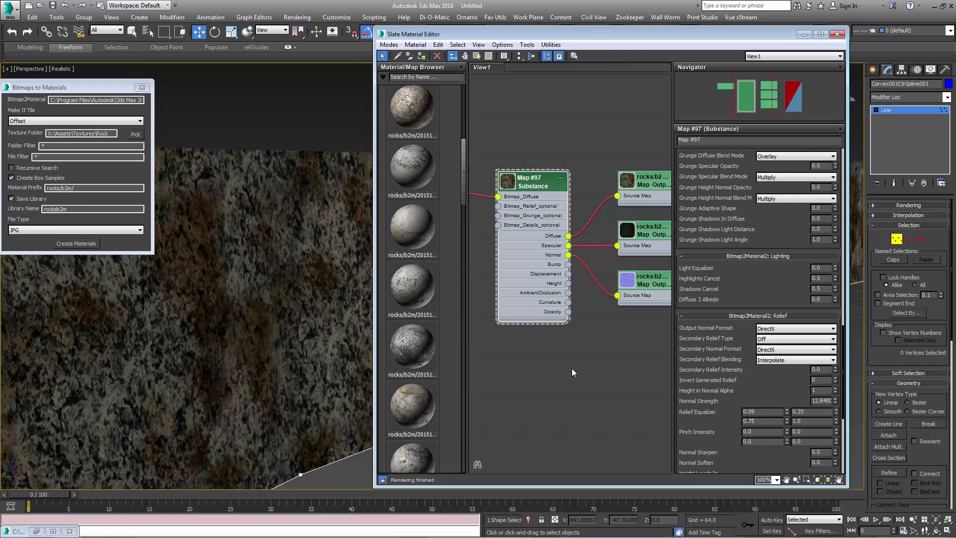